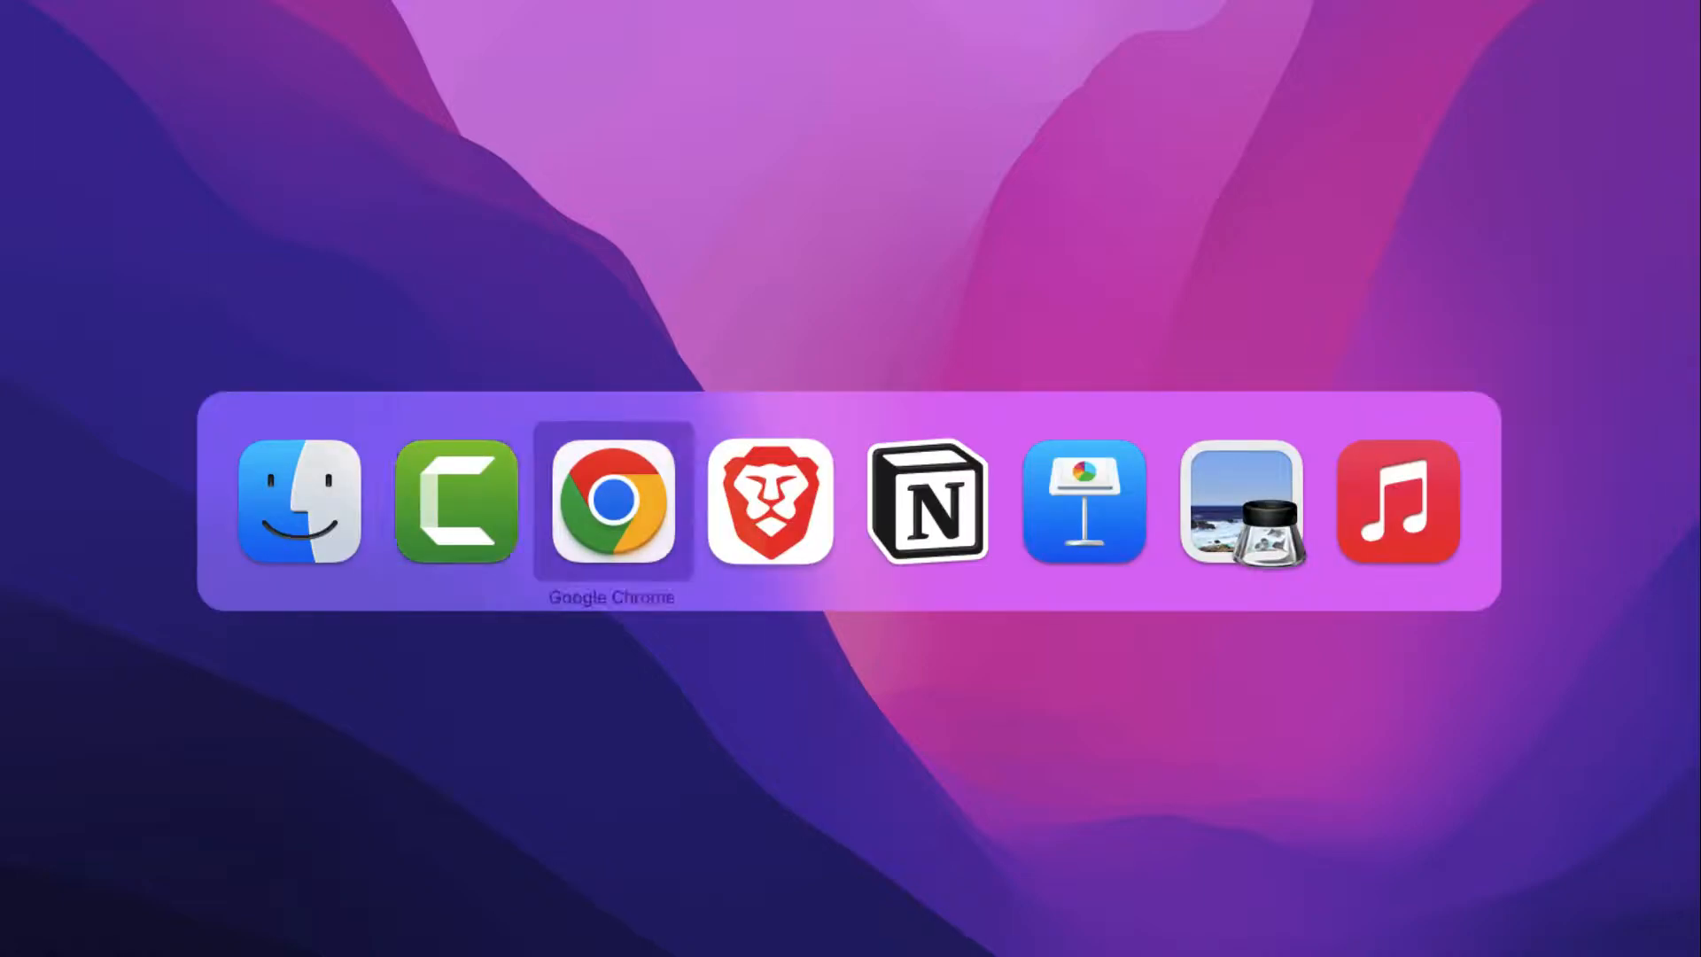
Step: Search Google for 'chrome web store' and show the results
click(612, 504)
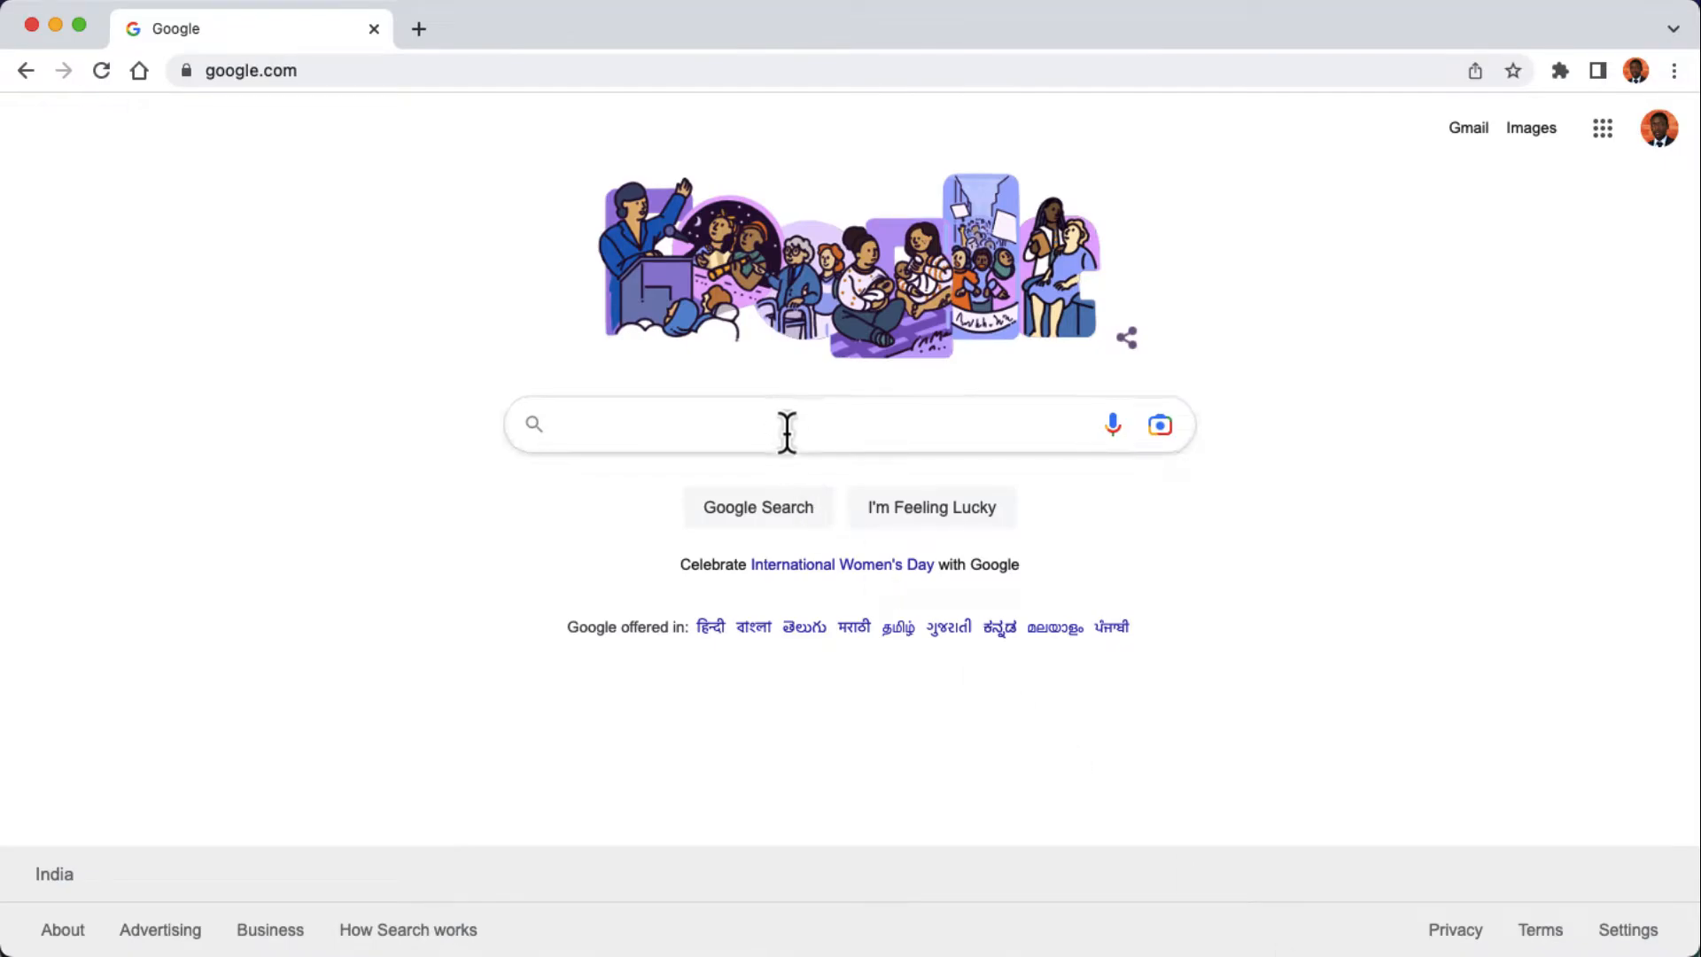
text(chrome web store)
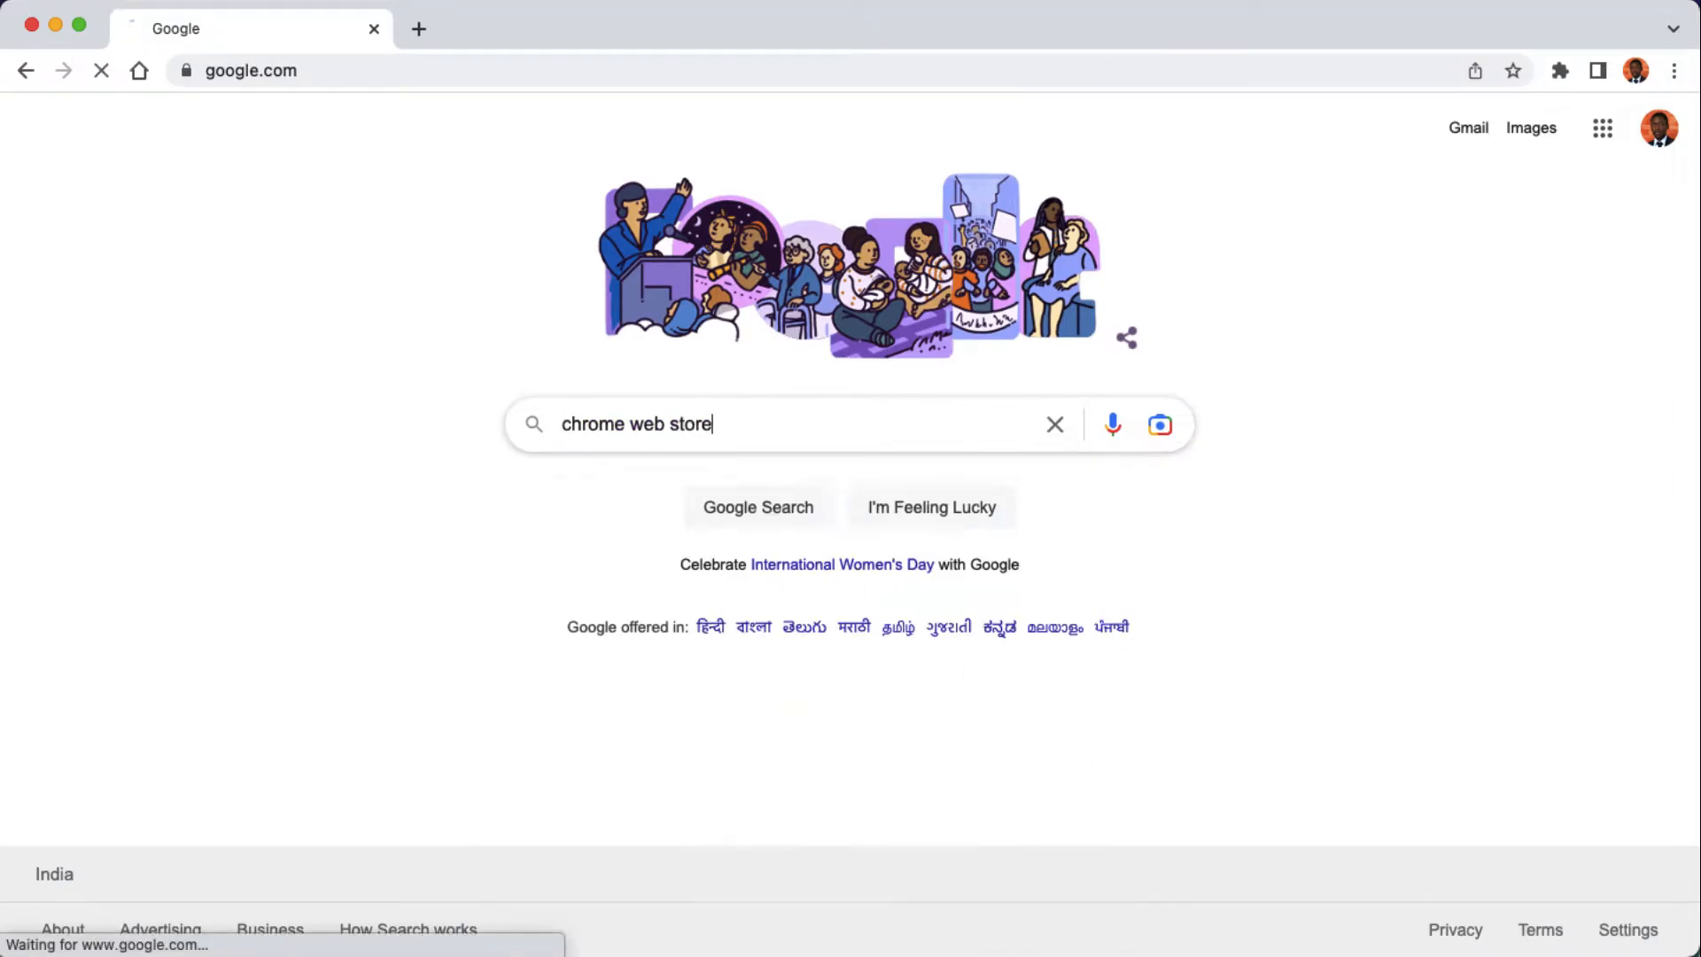
key(Enter)
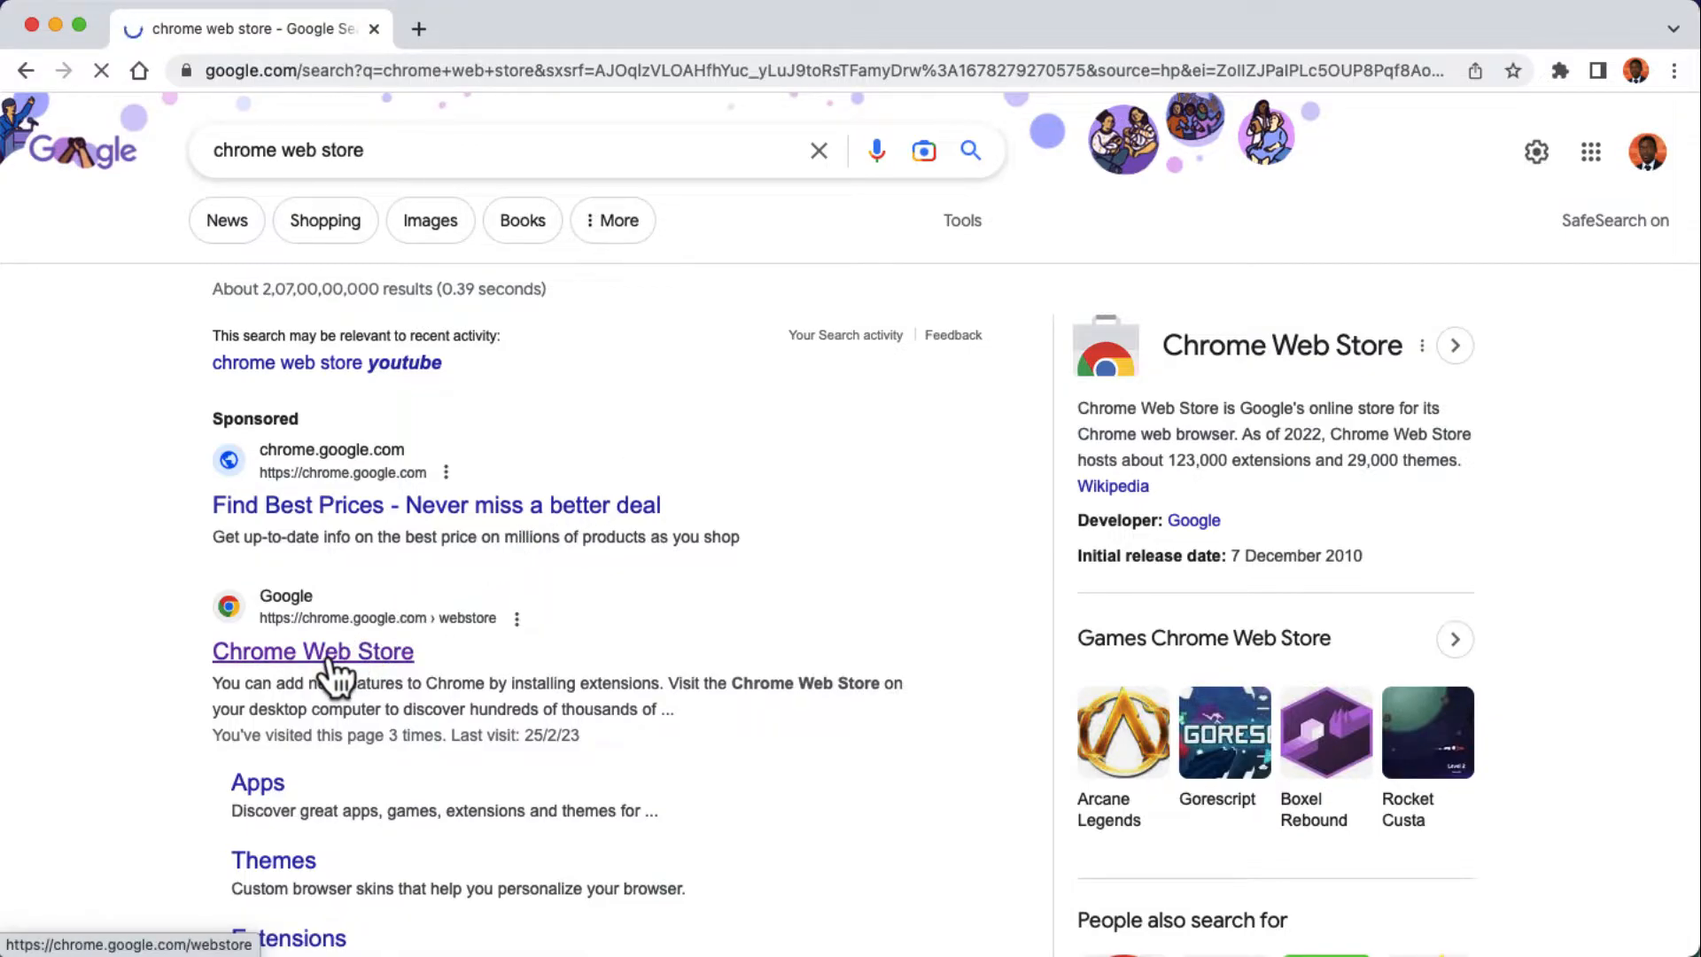
Step: Enter the Chrome Web Store and search it for 'adguard'
click(313, 651)
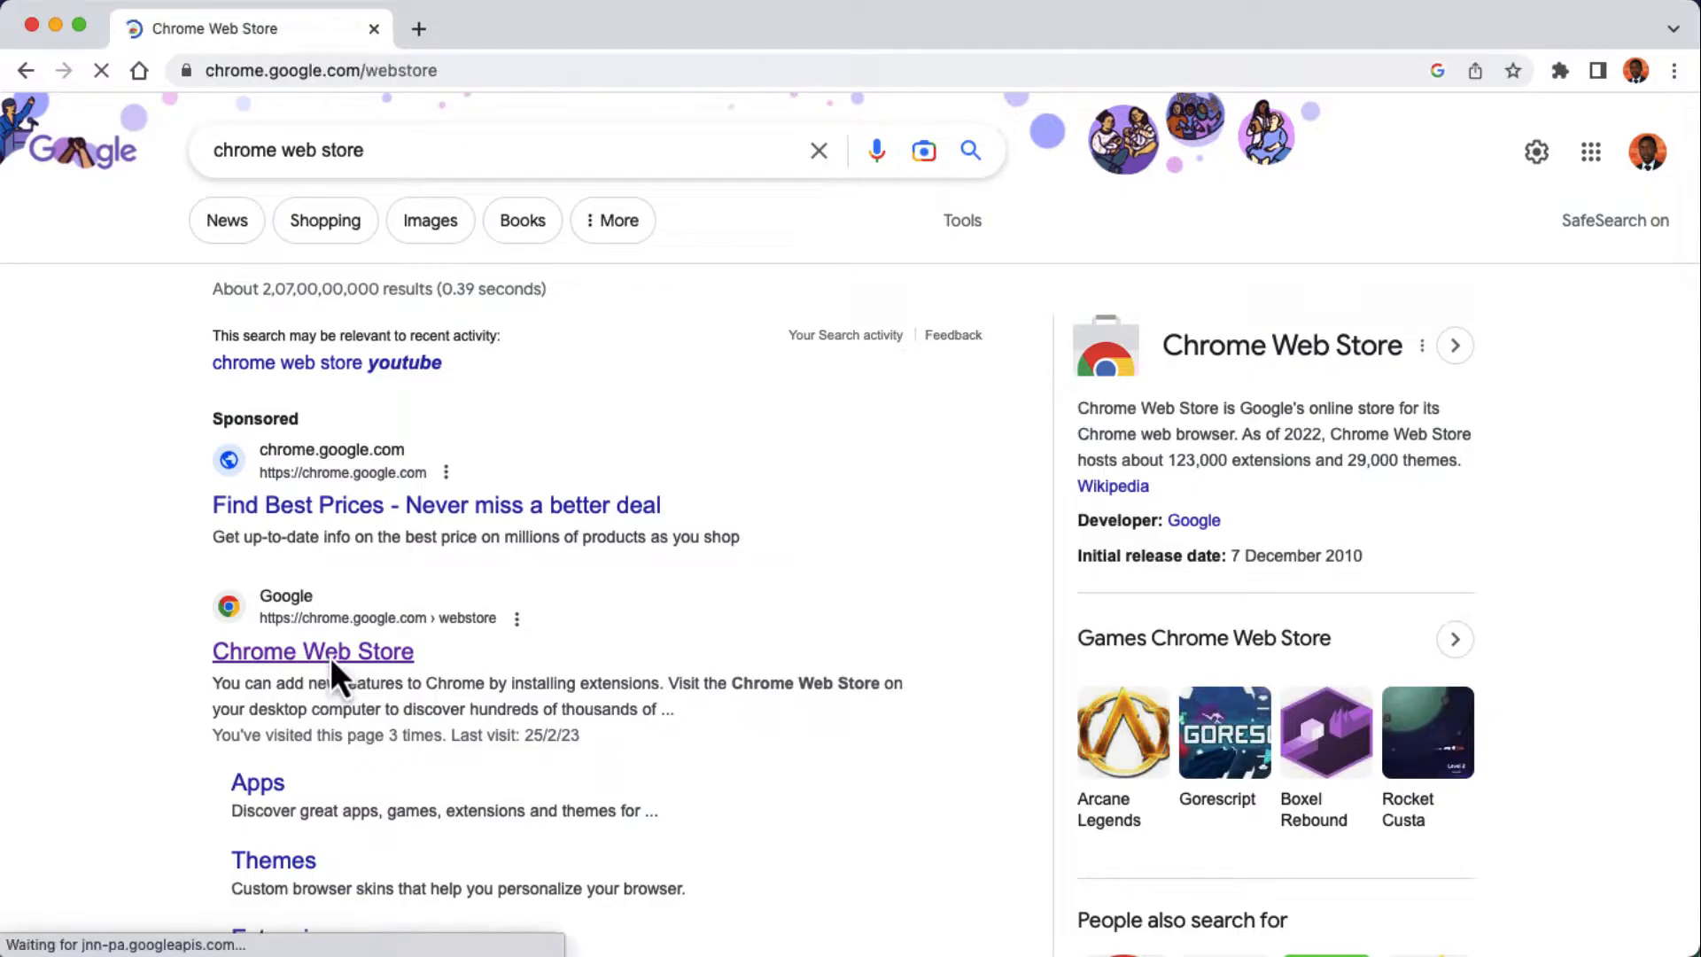
click(312, 651)
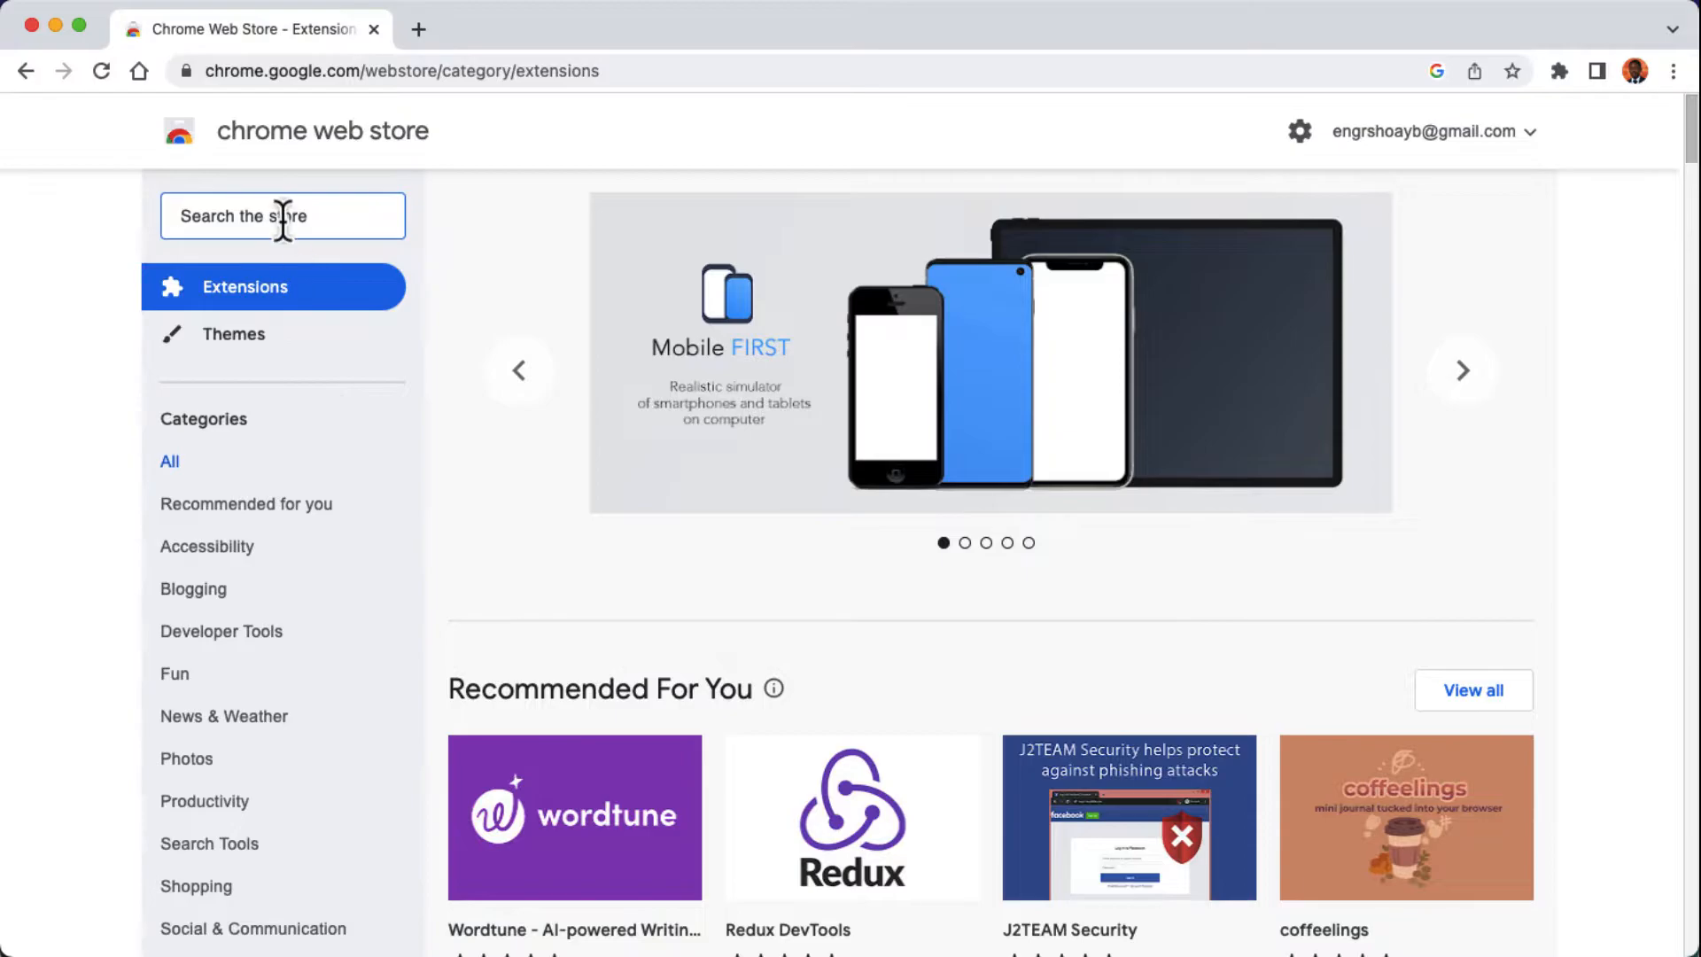
text(adguard)
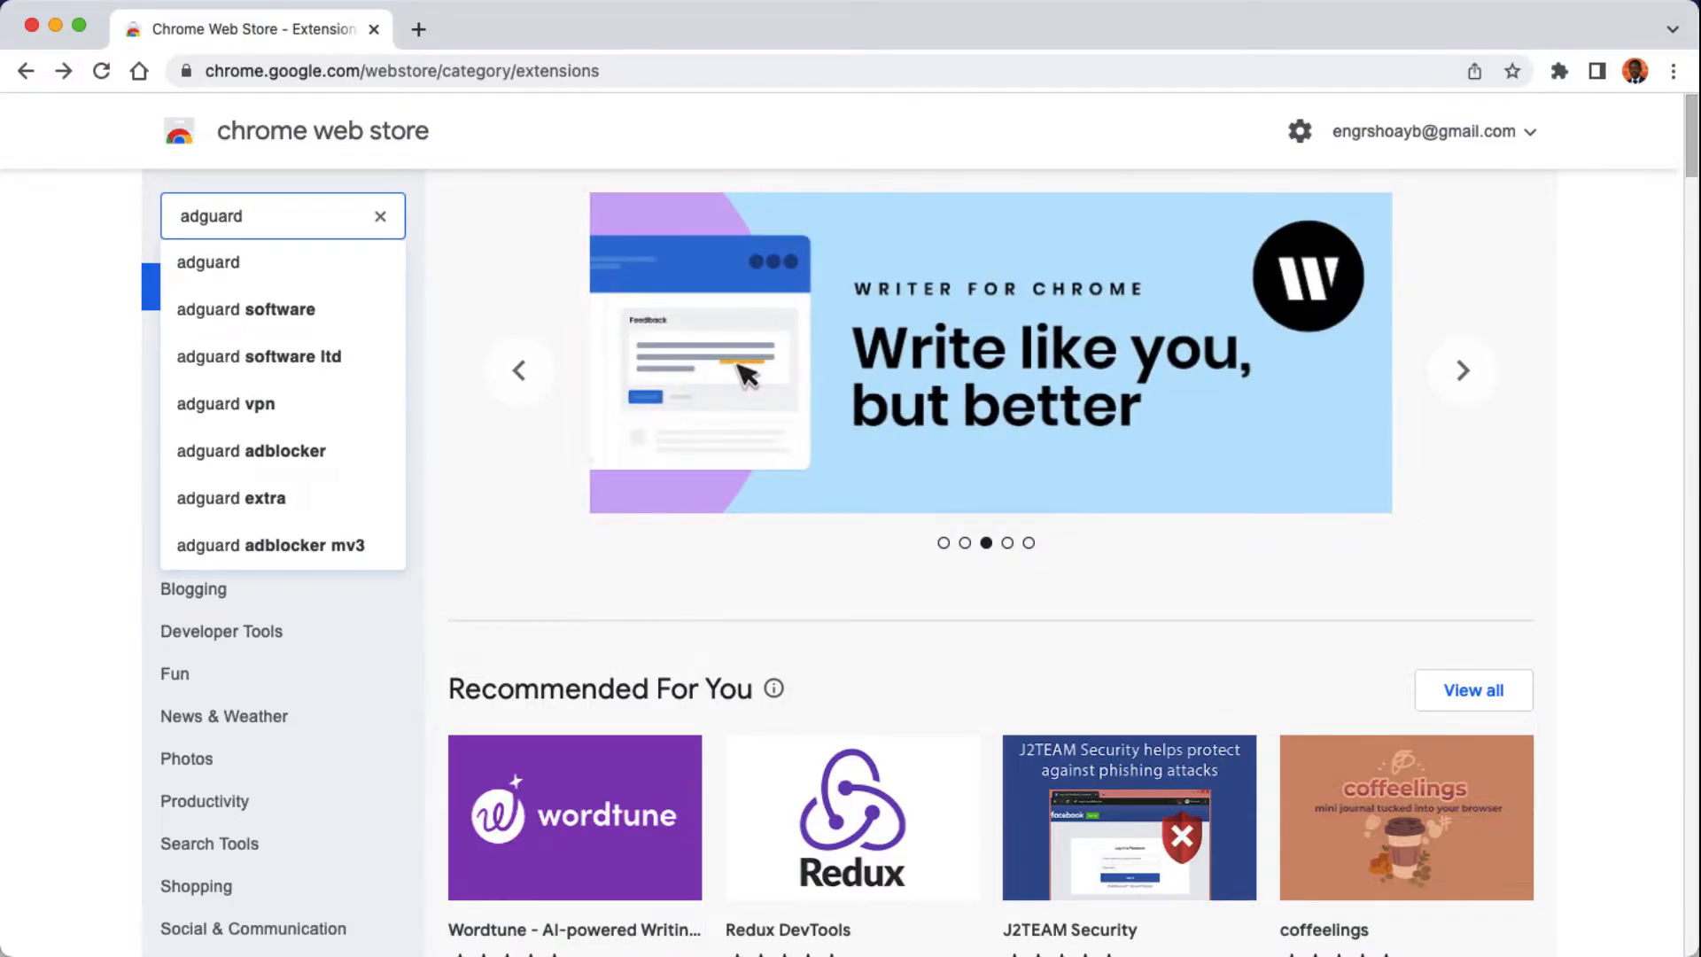
click(208, 263)
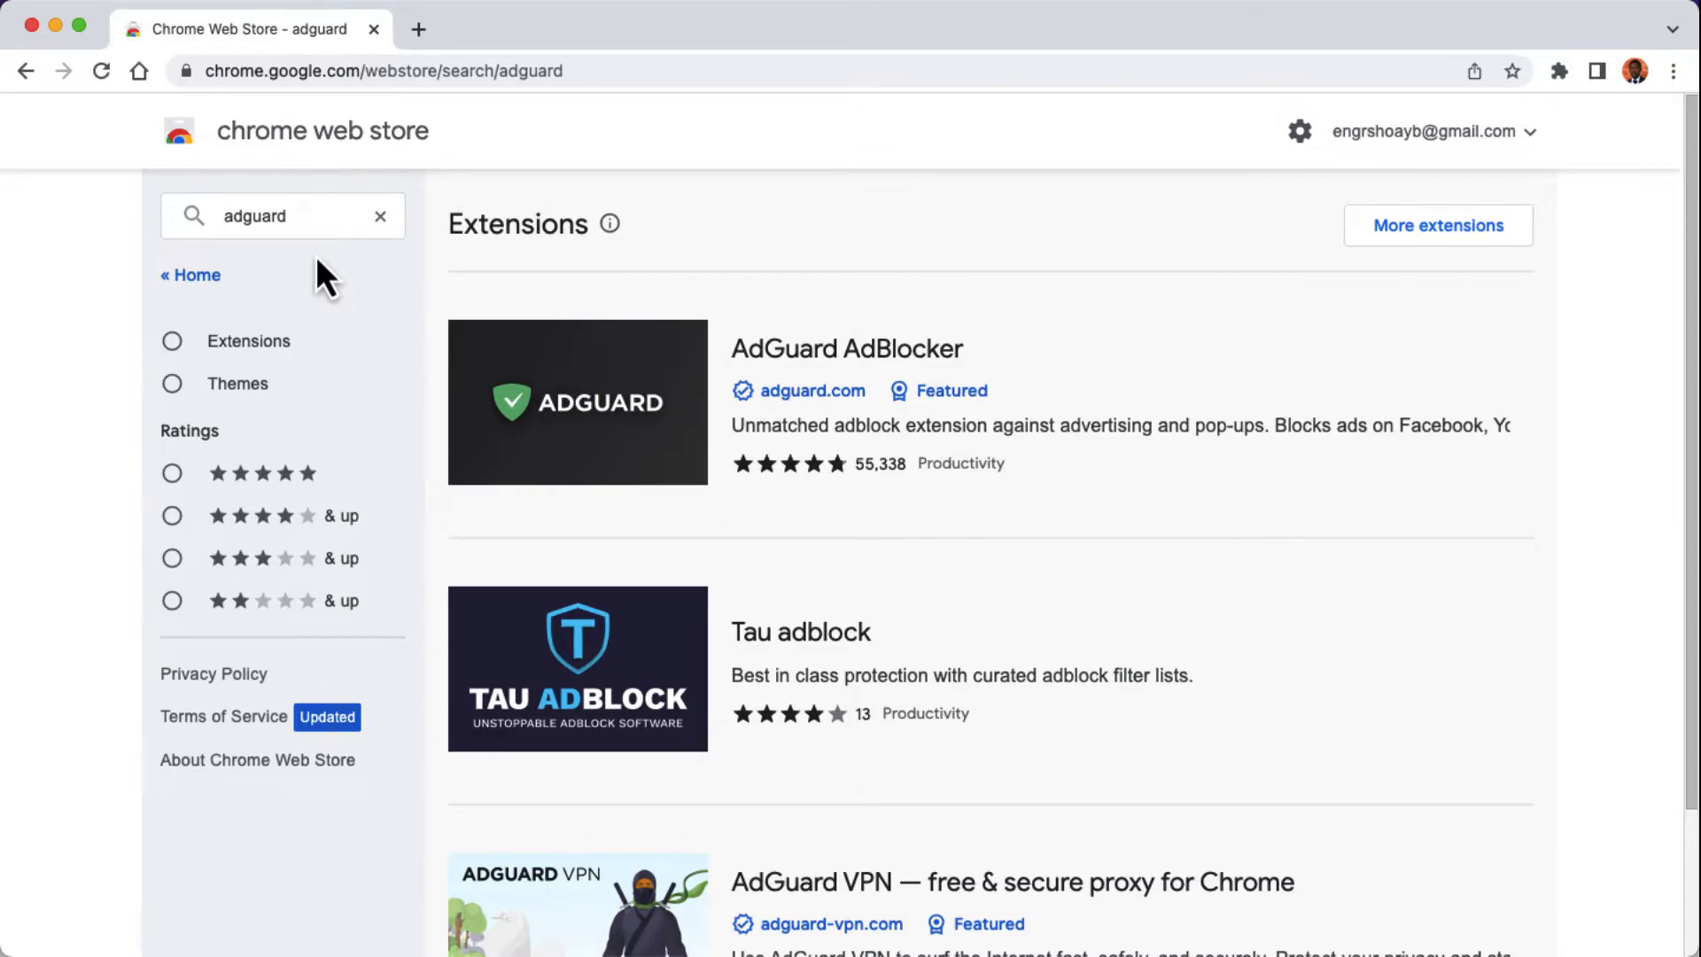
Step: Add AdGuard AdBlocker to Chrome from its store listing, confirming the install
click(848, 349)
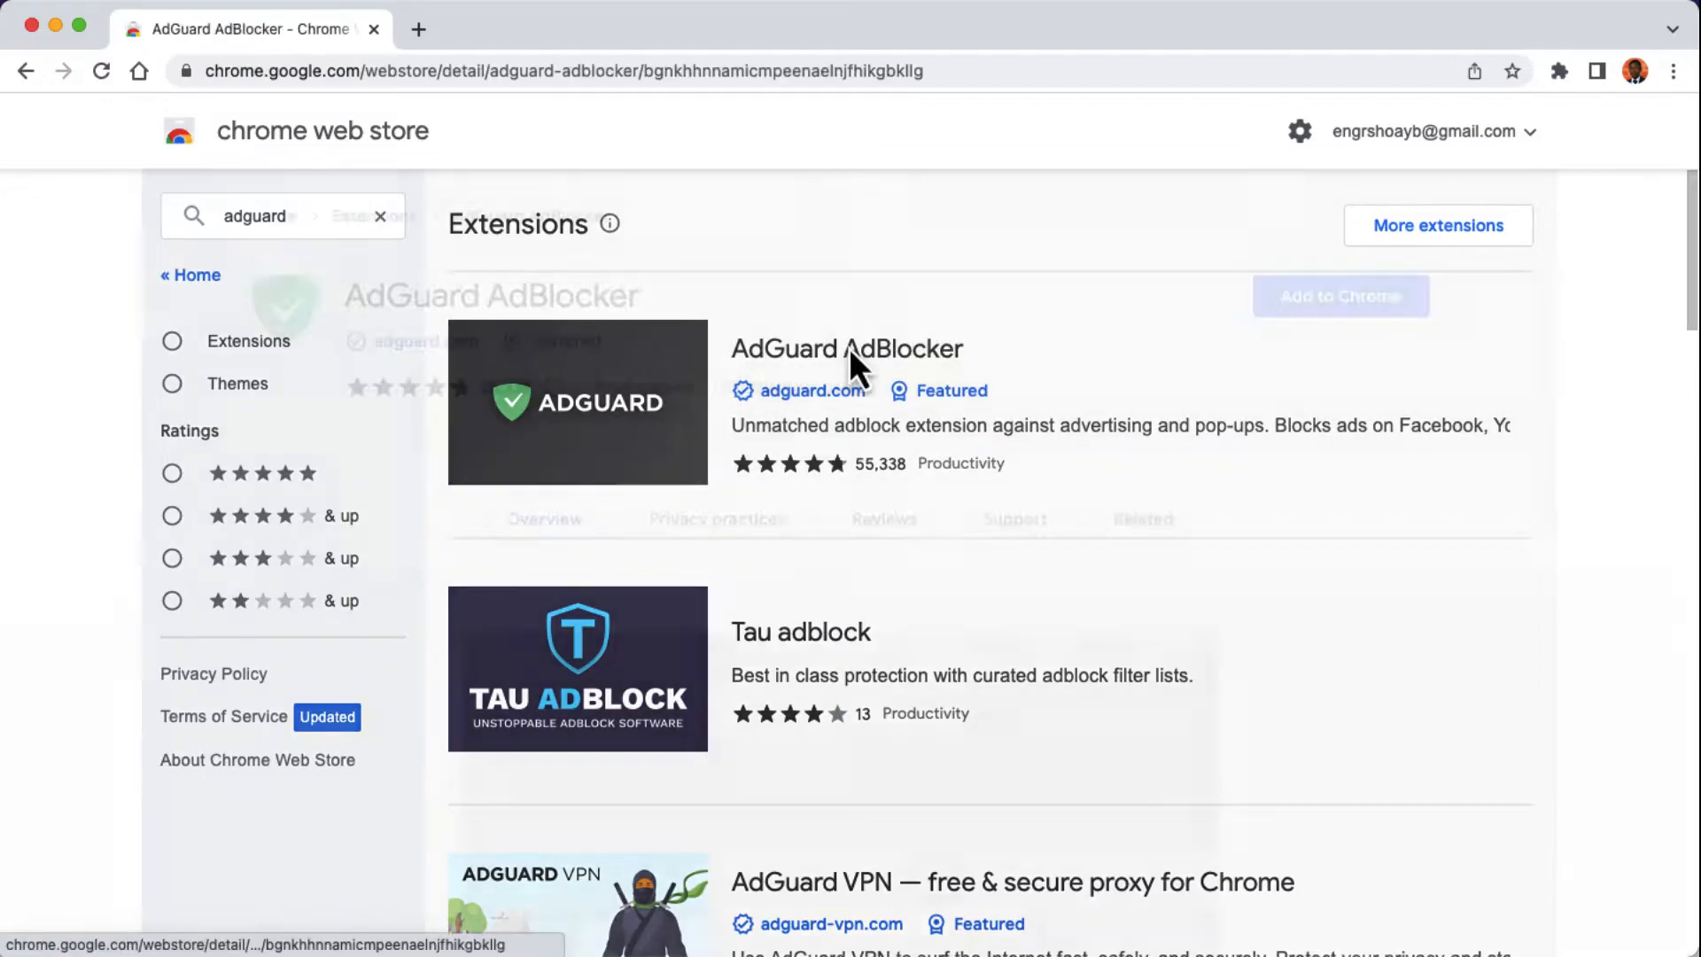
click(856, 349)
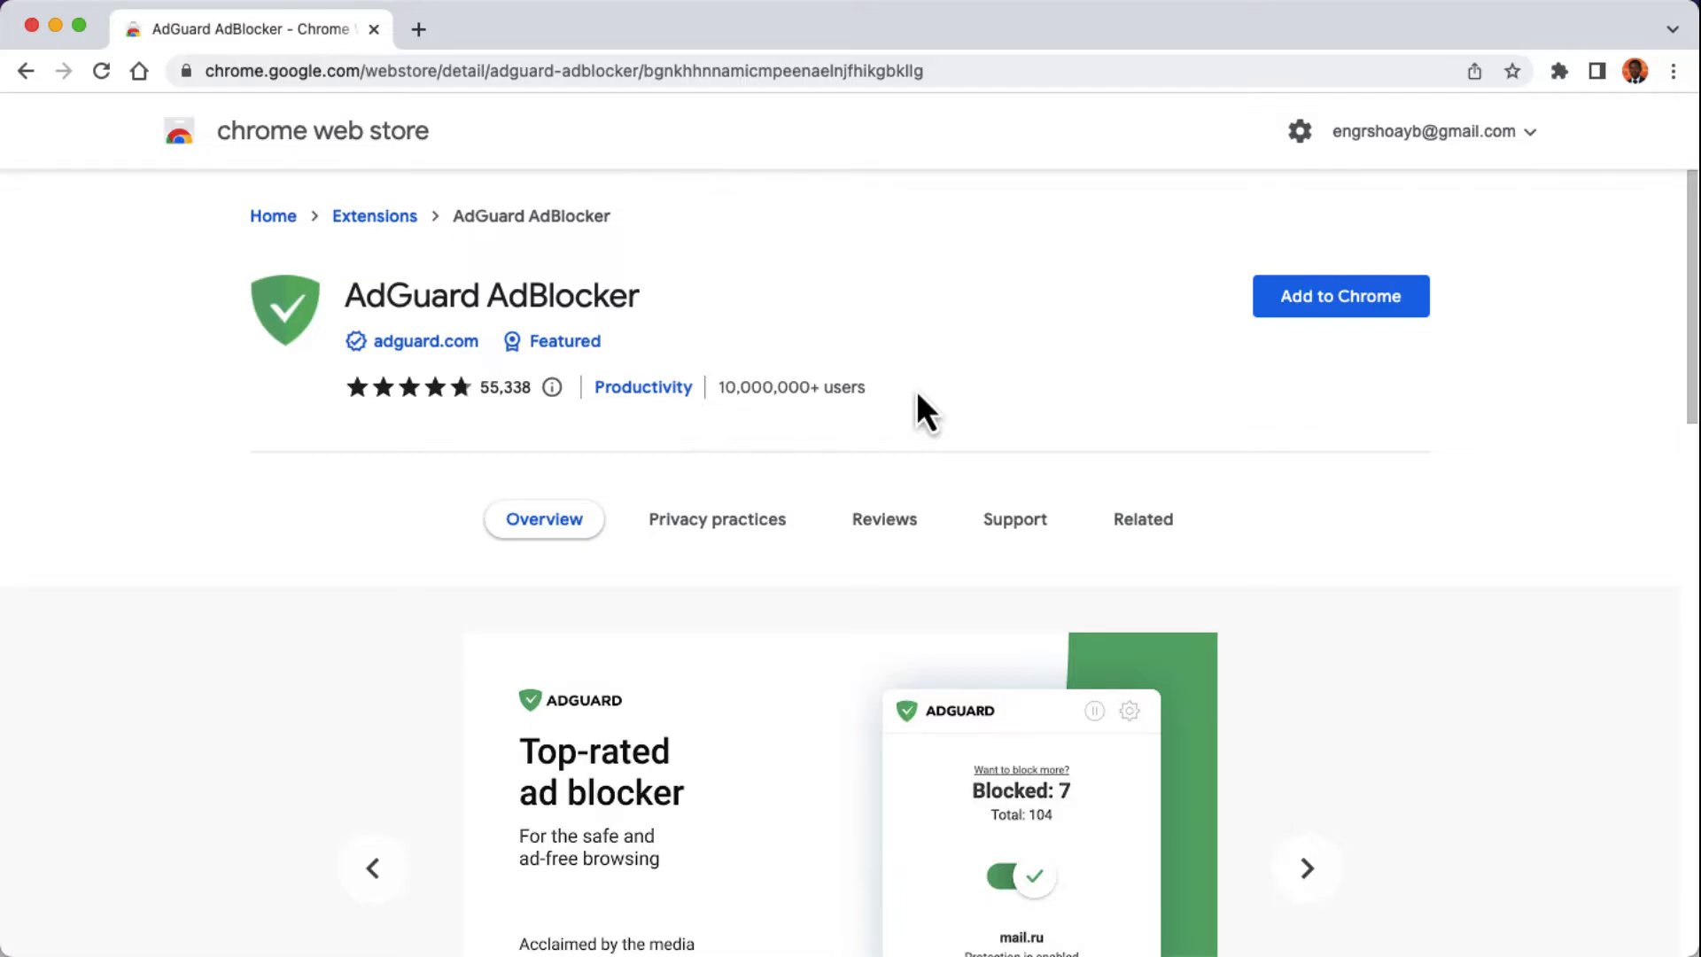
click(1341, 296)
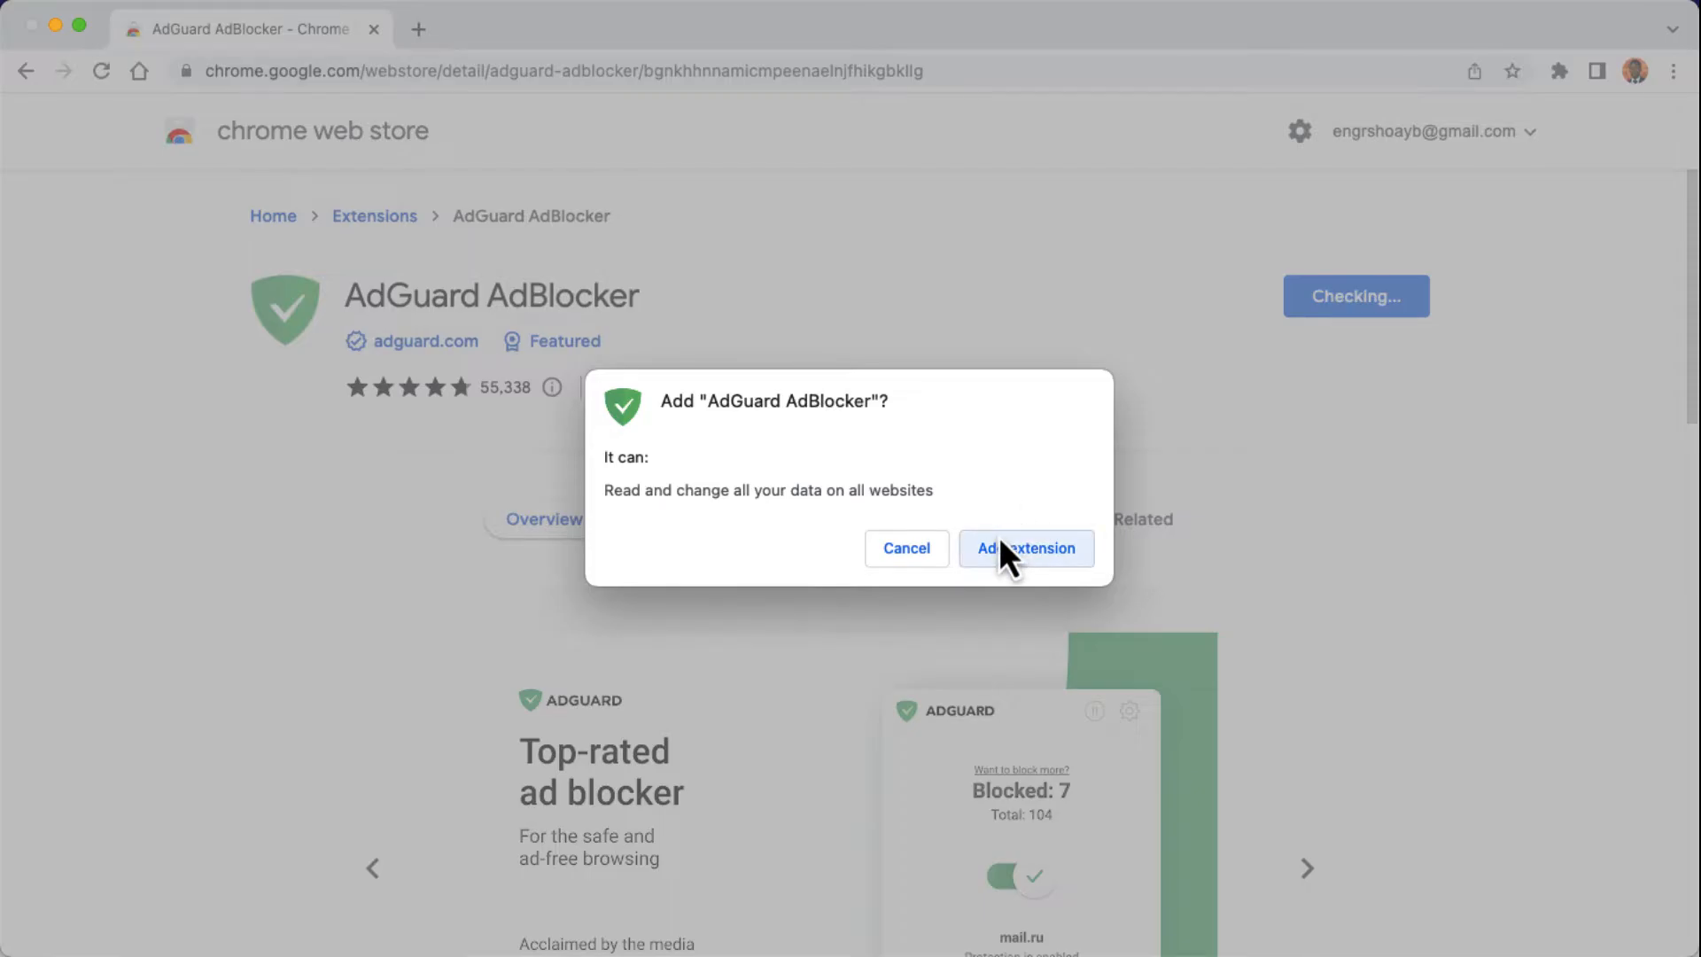
click(1026, 548)
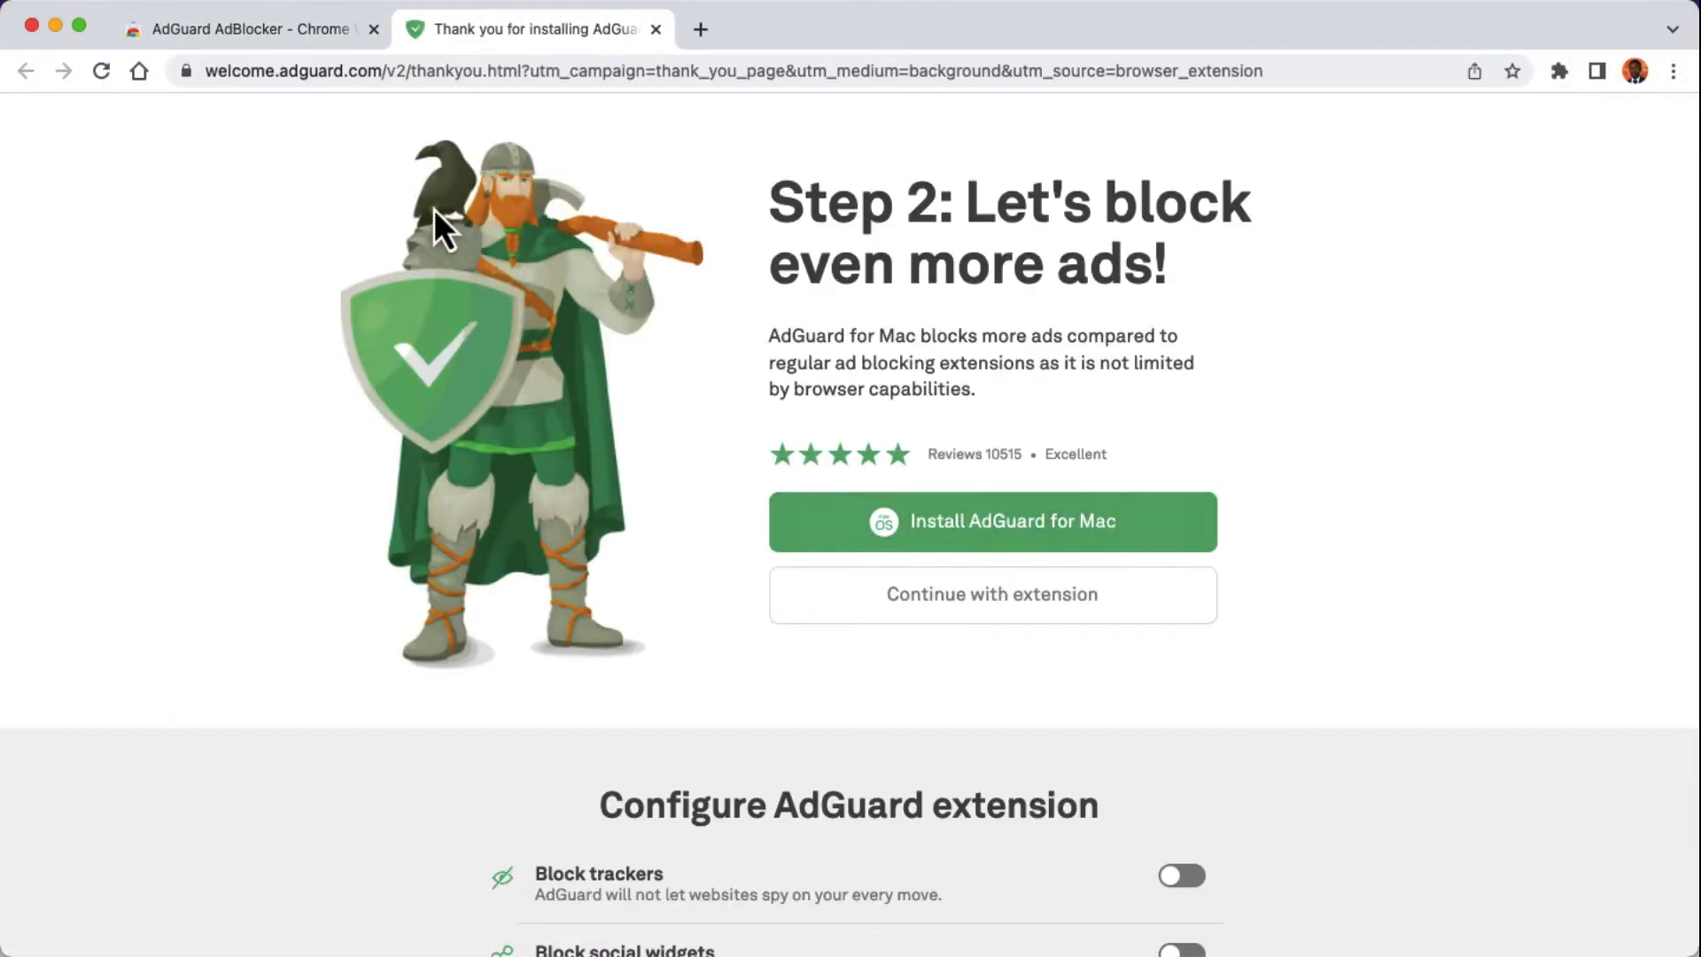
Step: Return to the AdGuard store tab and show the installed Extensions list with AdGuard AdBlocker
click(248, 29)
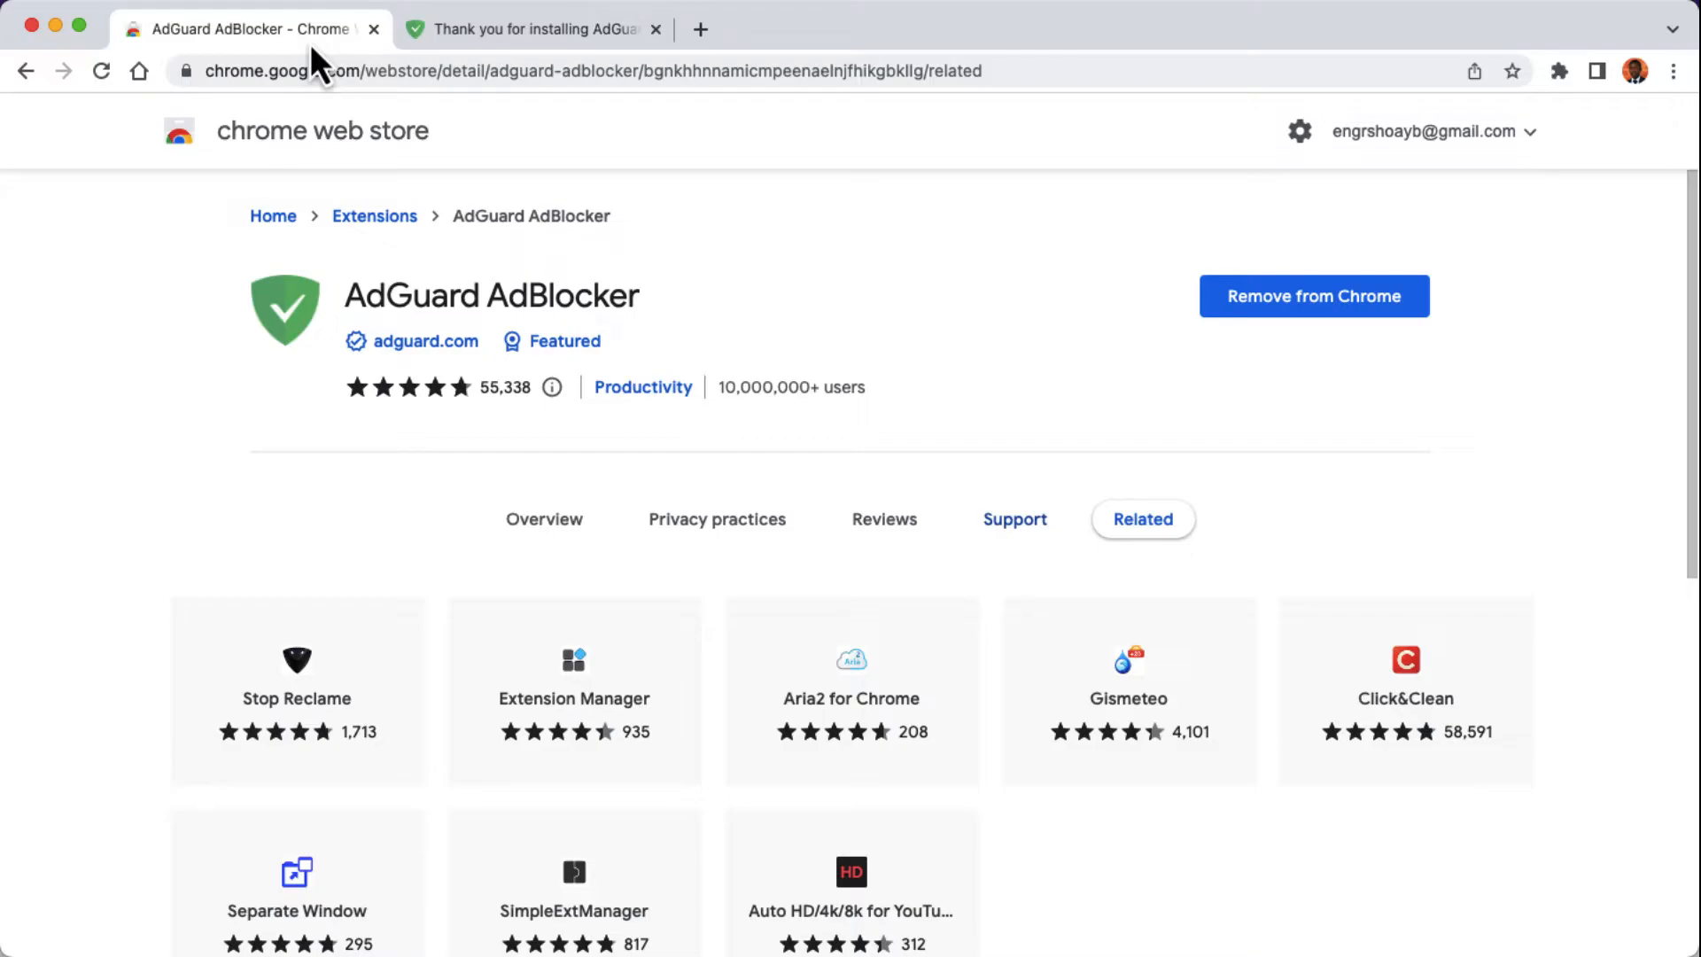
mouse_move(1518, 139)
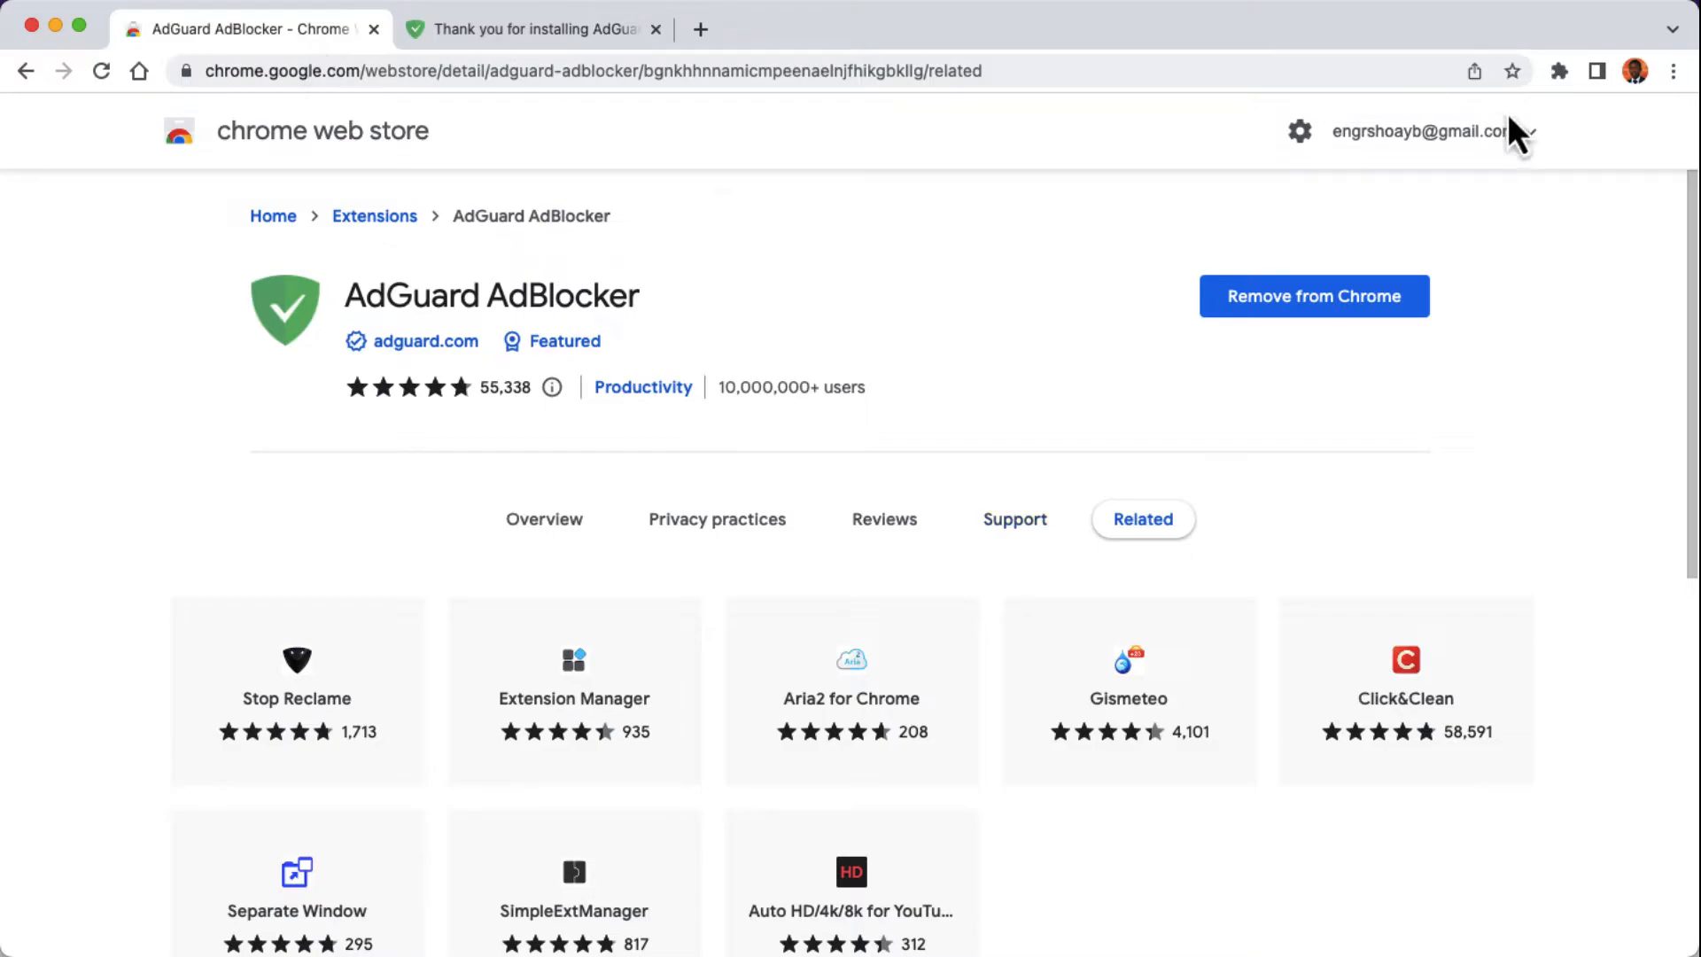
click(1561, 71)
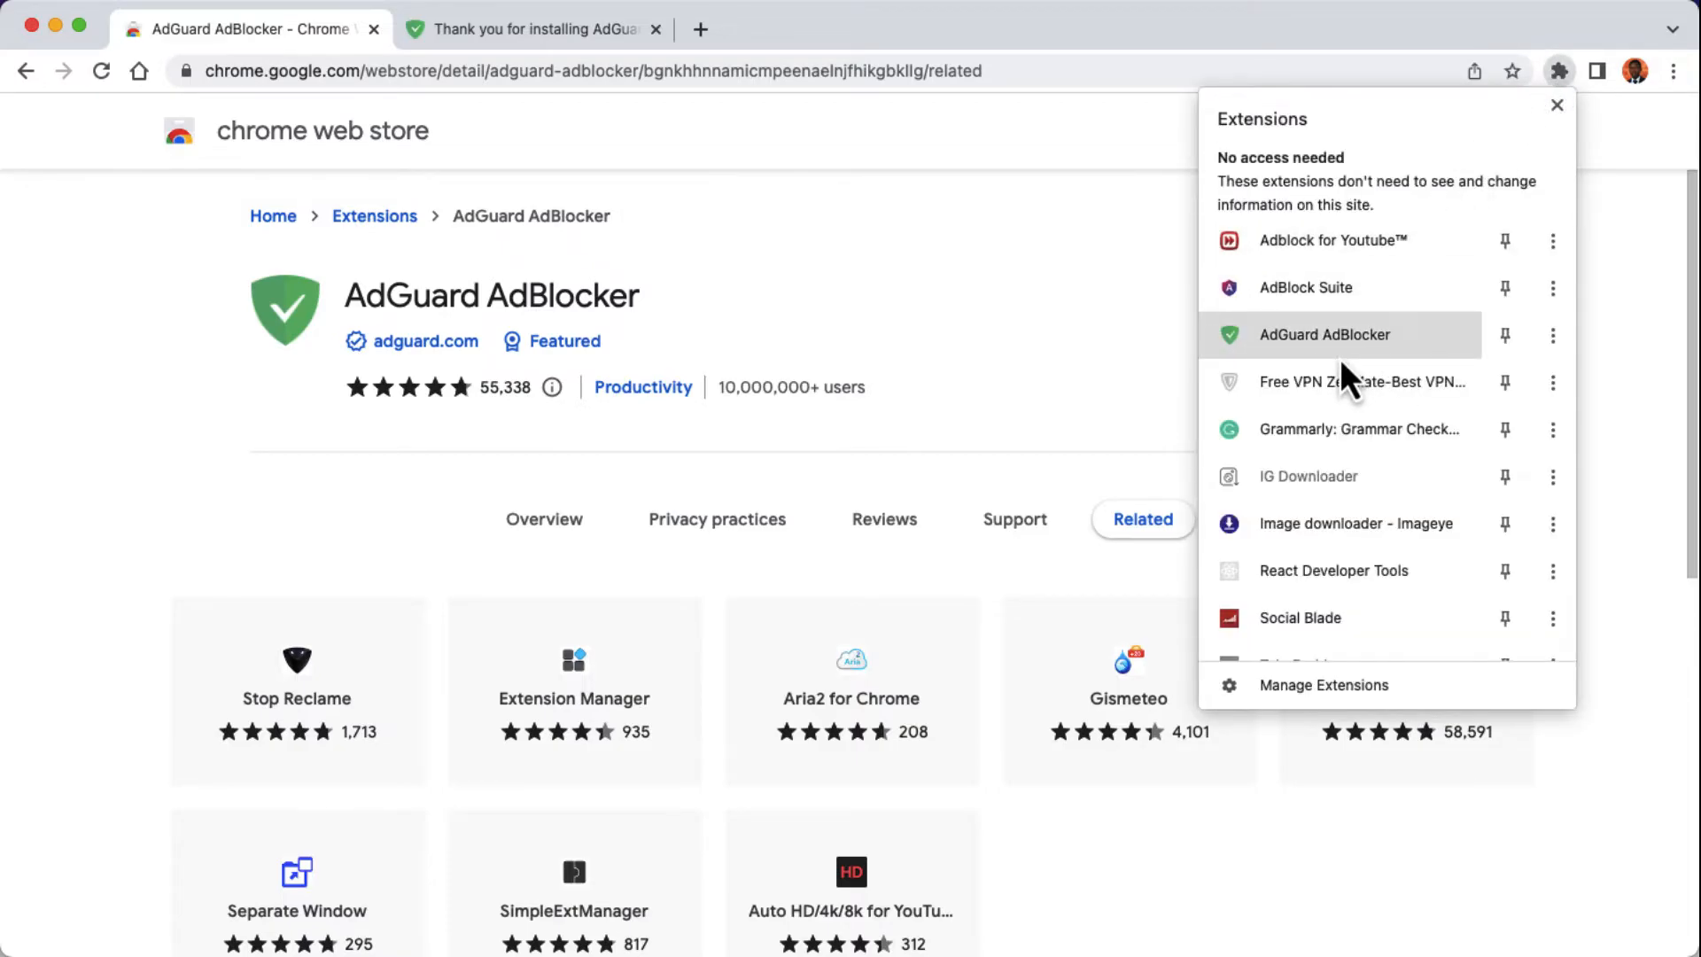
mouse_move(1347, 385)
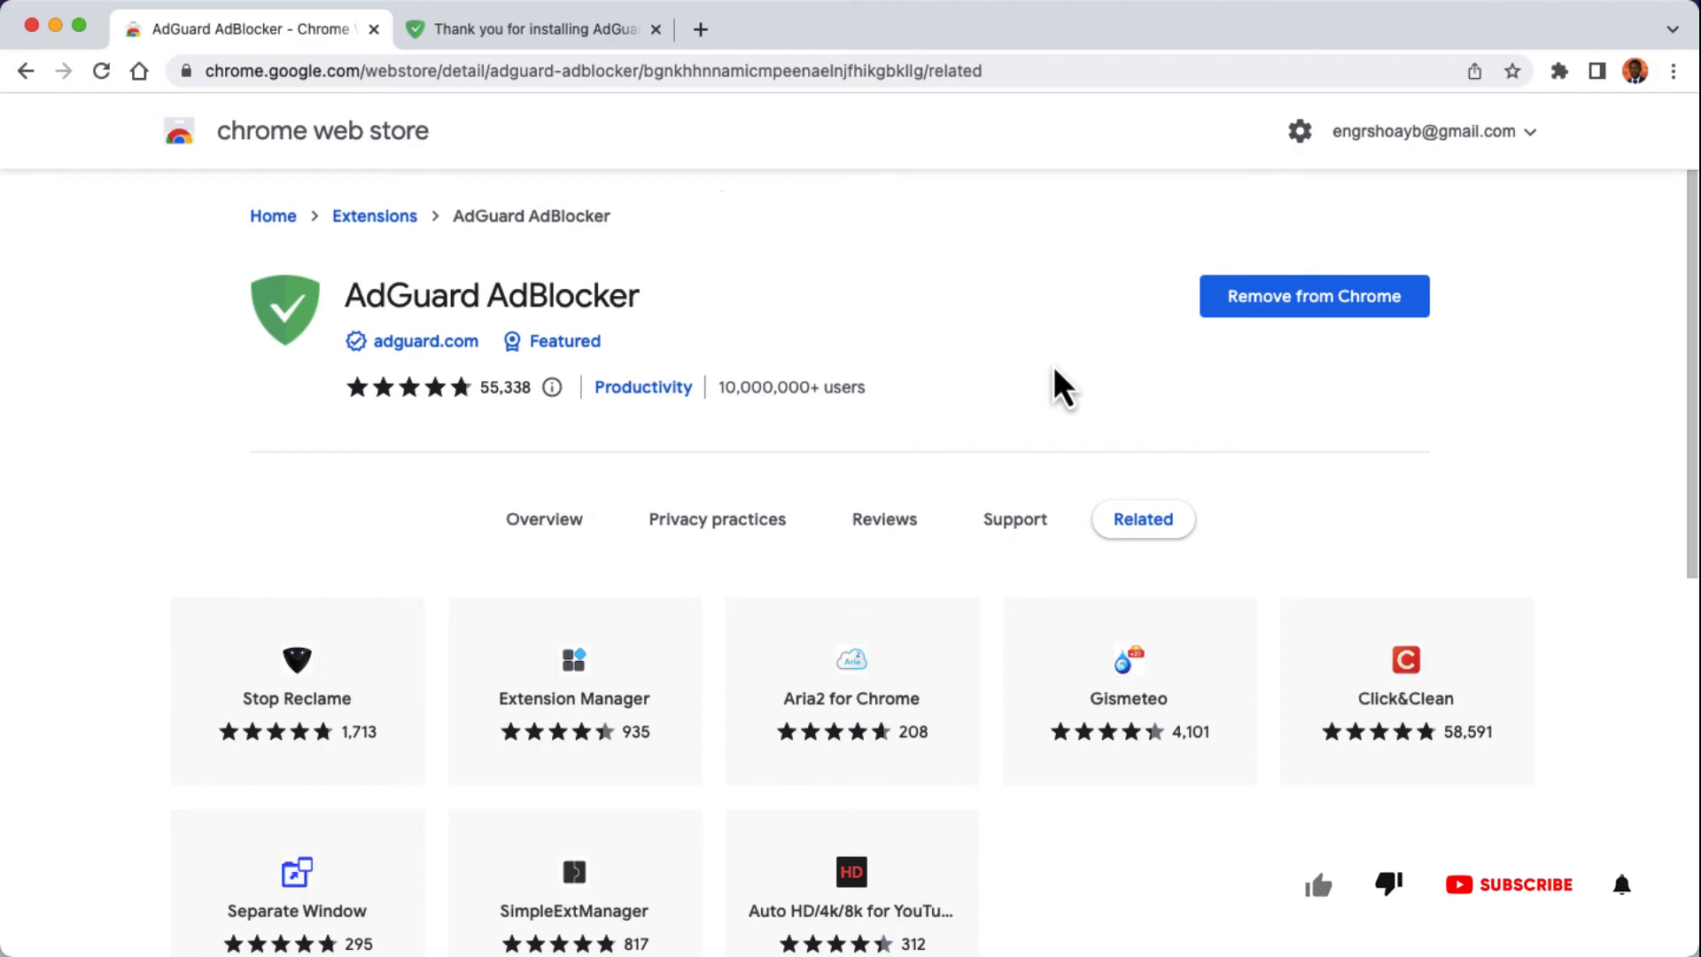
Step: Close the Extensions menu, leaving the store page showing 'Remove from Chrome'
click(1510, 909)
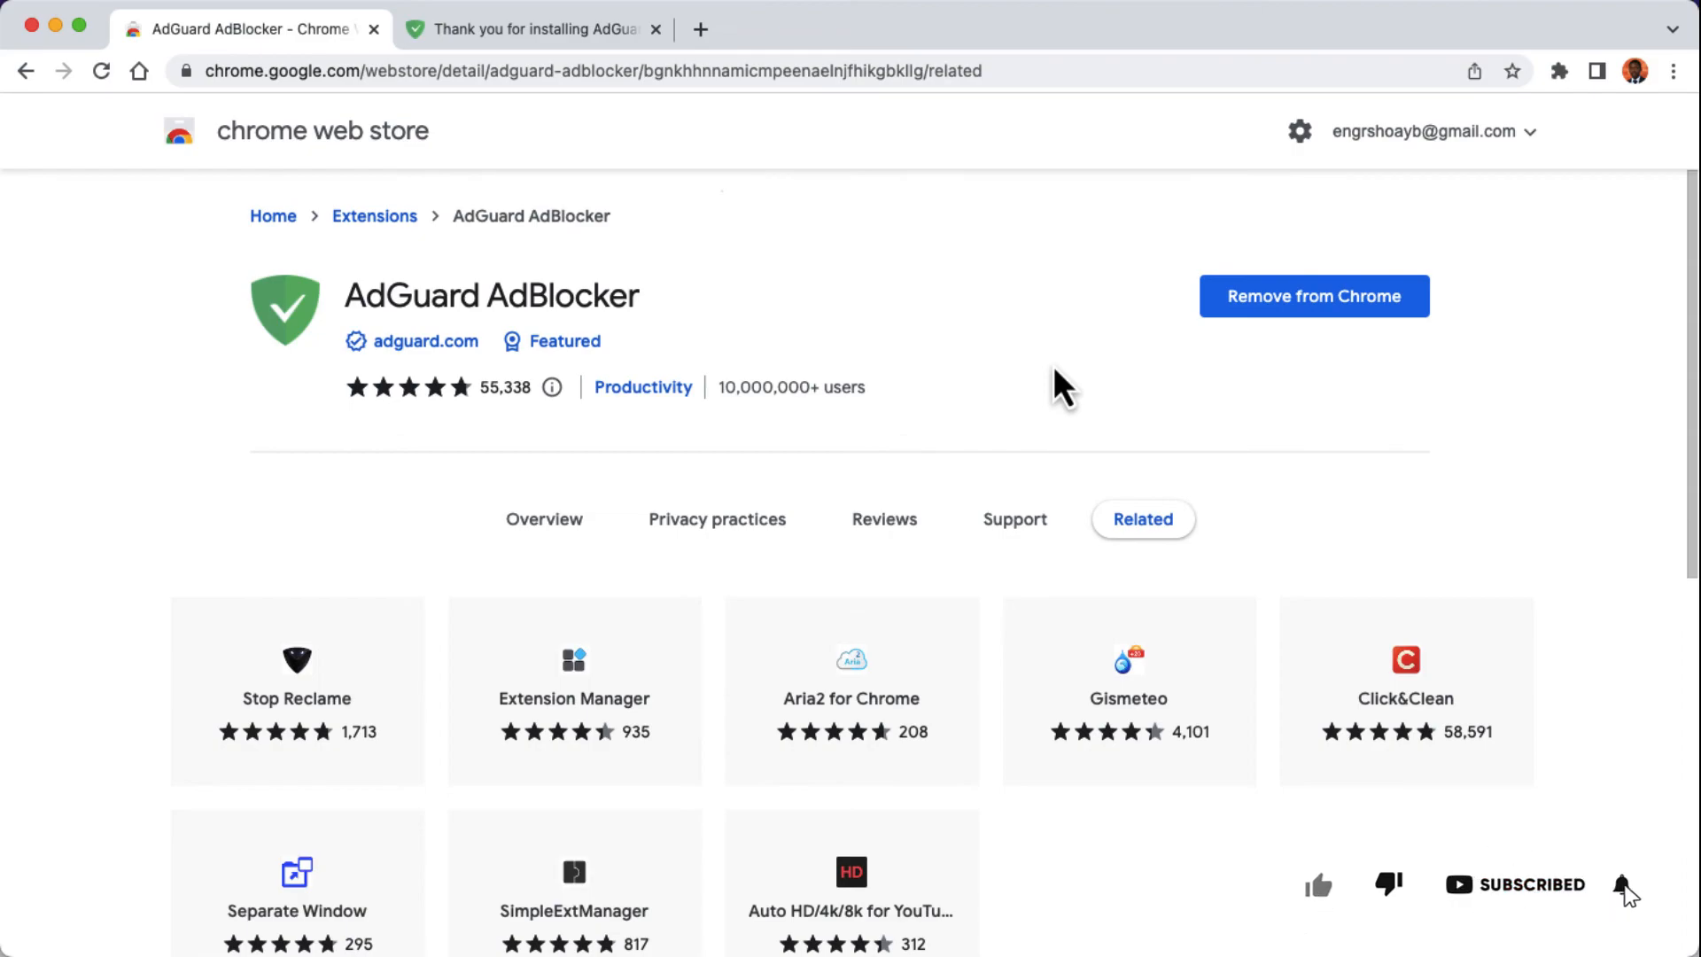
click(1620, 886)
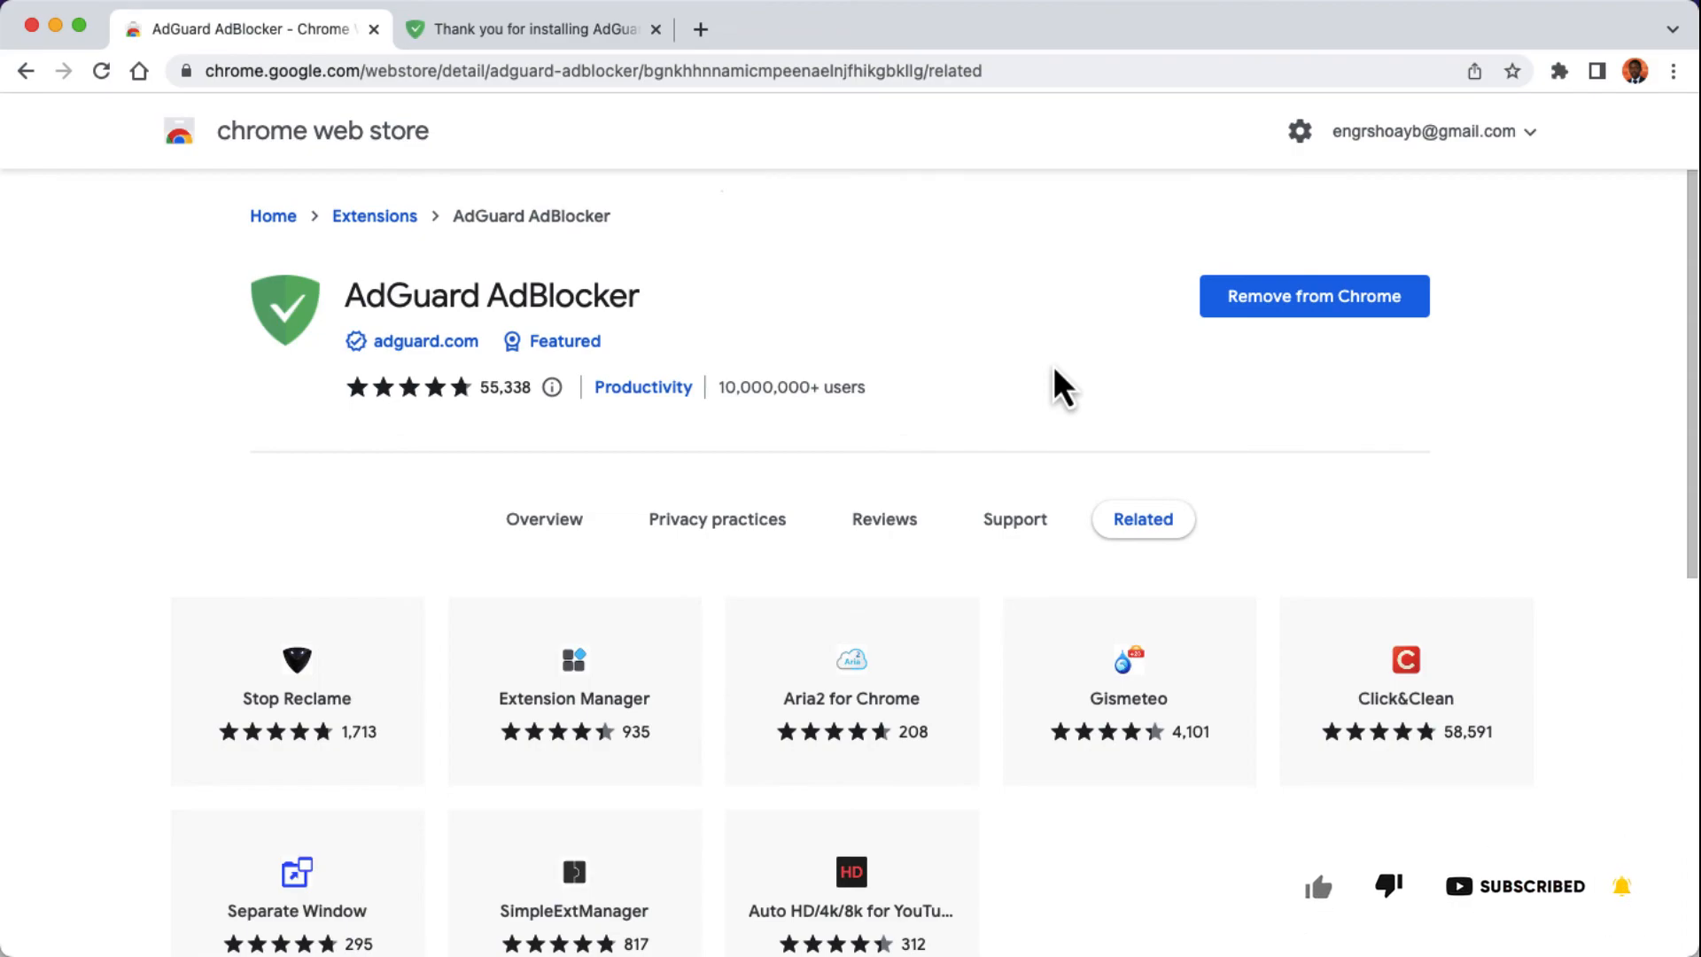